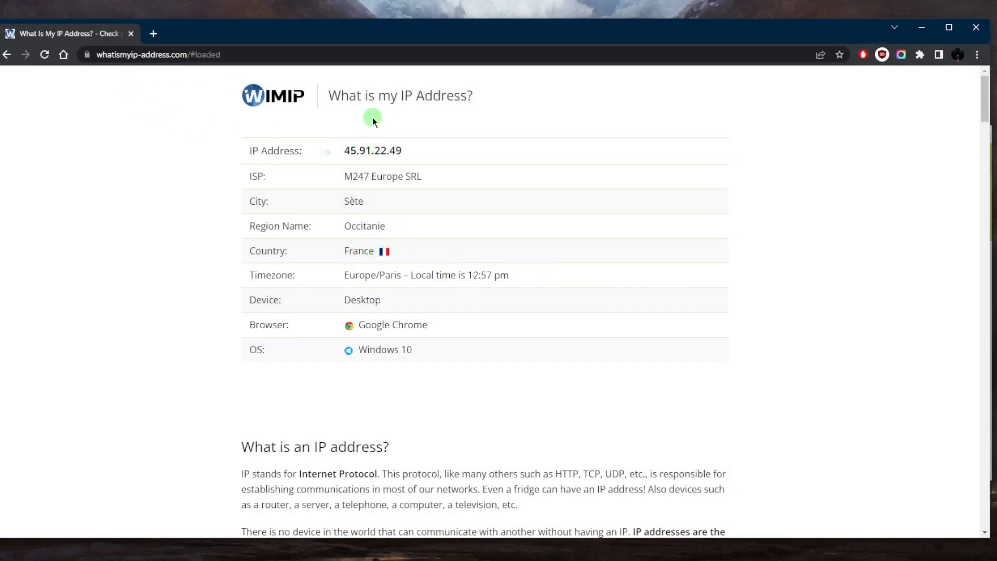
{"action": "mouse_move", "coordinate": [713, 226]}
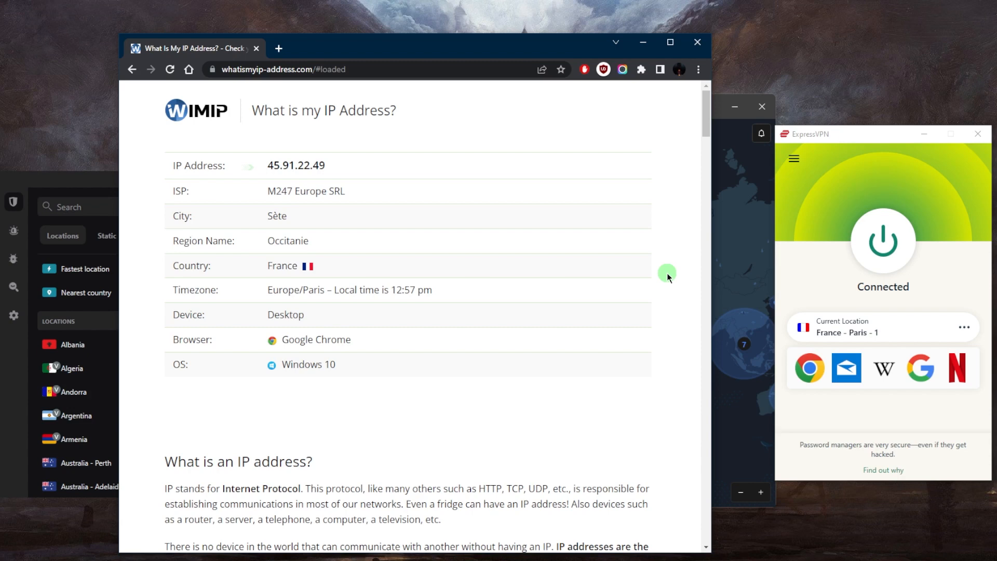
{"action": "mouse_move", "coordinate": [747, 231]}
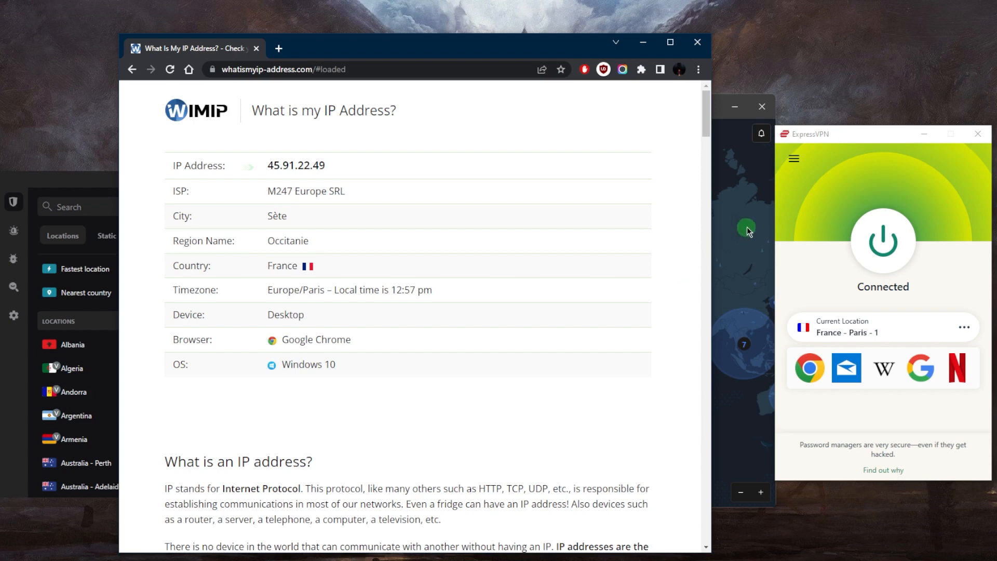
{"action": "mouse_move", "coordinate": [783, 223]}
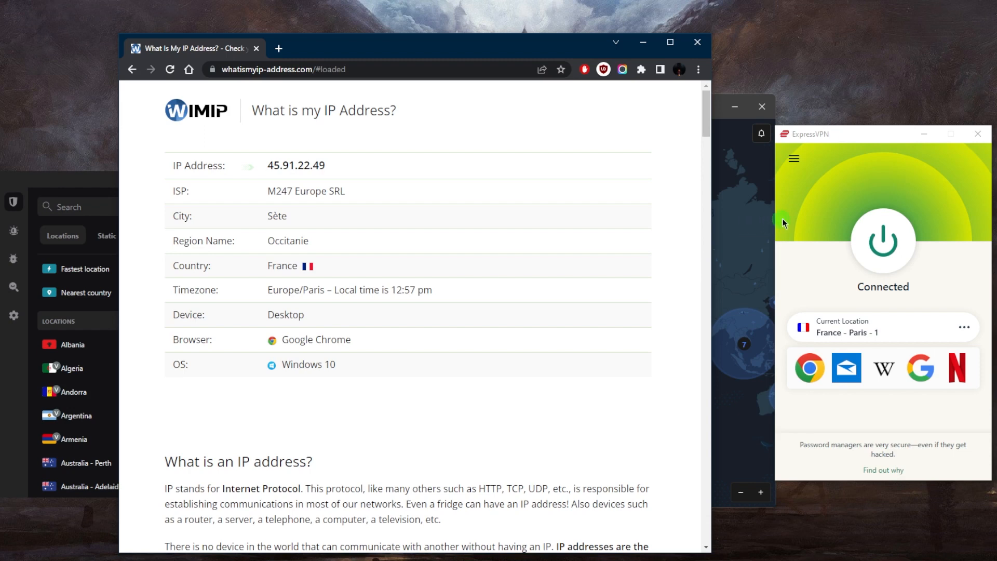
{"action": "mouse_move", "coordinate": [793, 216]}
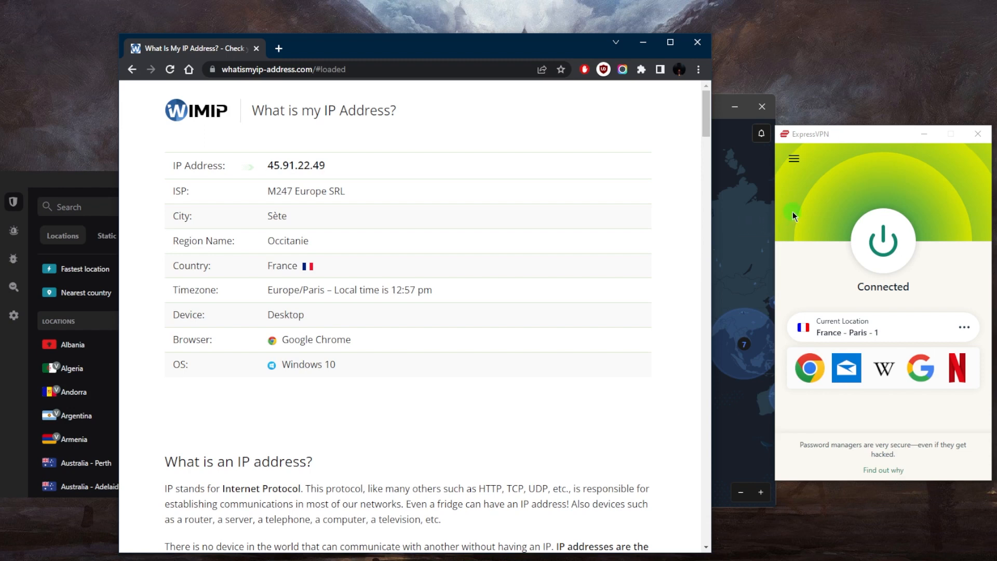
{"action": "mouse_move", "coordinate": [801, 217]}
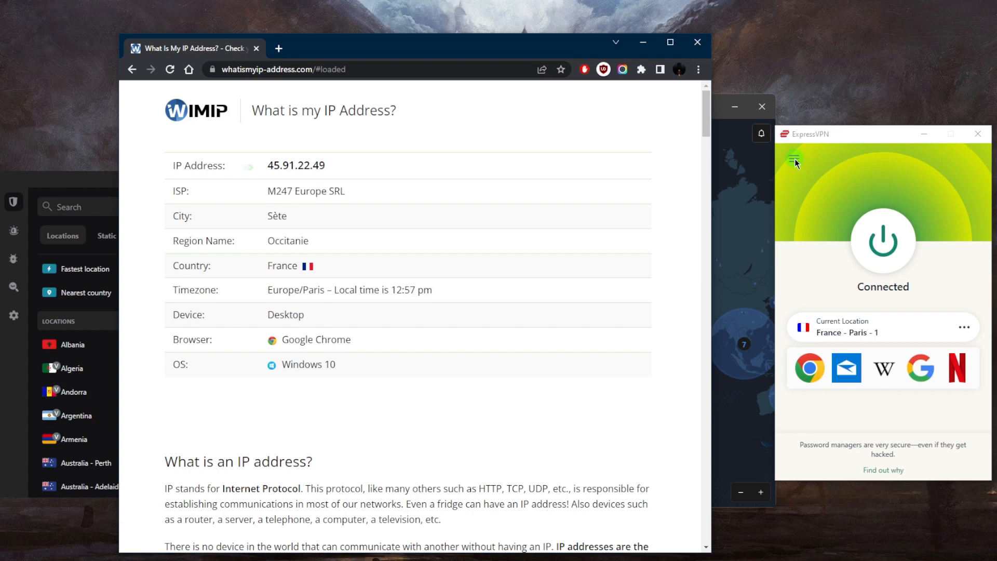
{"action": "mouse_move", "coordinate": [795, 176]}
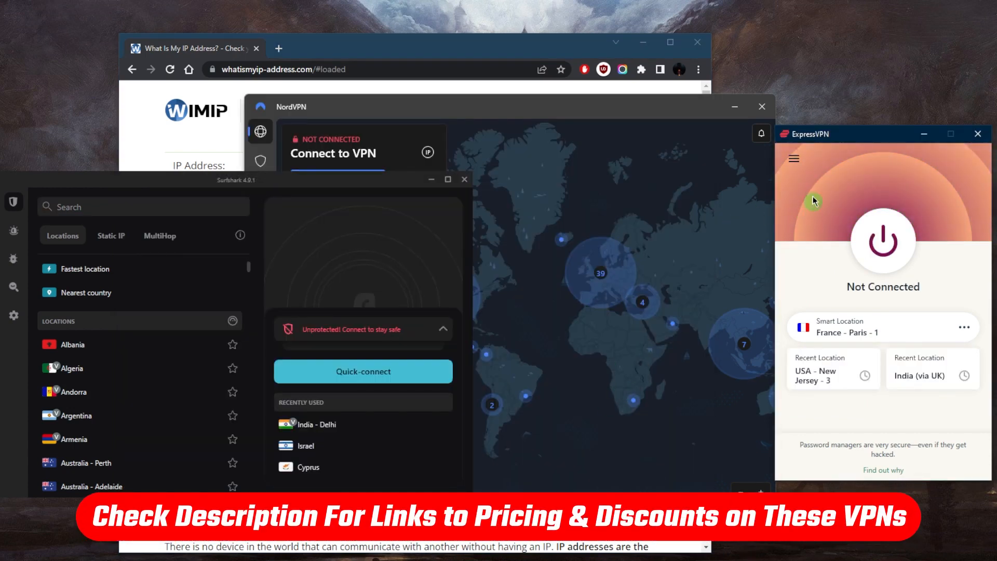
{"action": "left_click", "coordinate": [793, 158]}
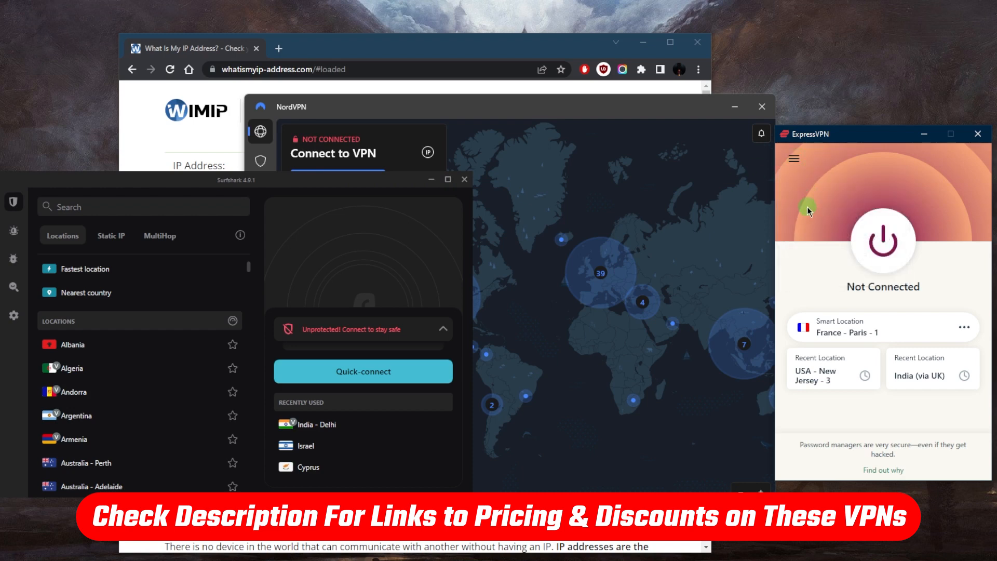
{"action": "mouse_move", "coordinate": [755, 207]}
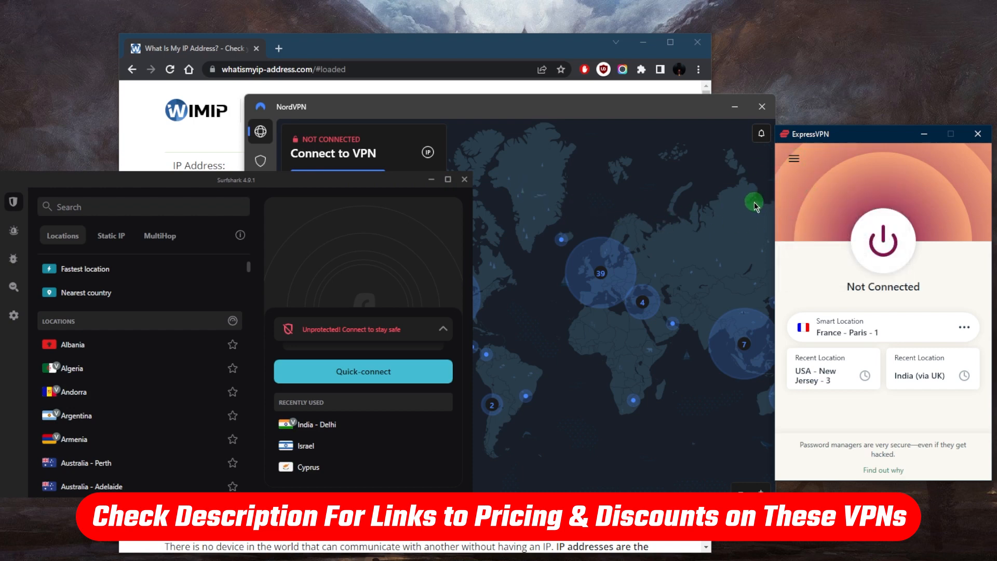
{"action": "mouse_move", "coordinate": [764, 203]}
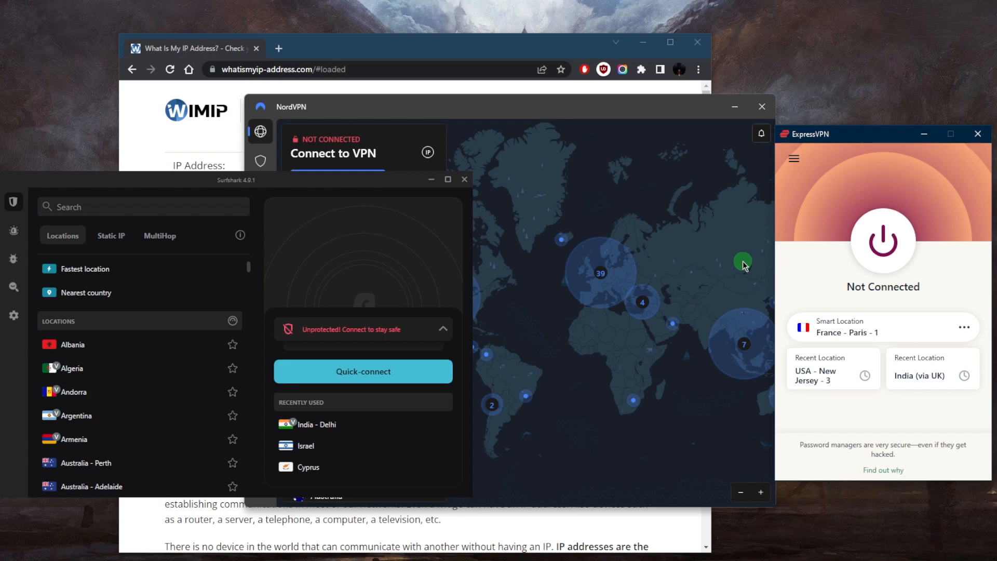
{"action": "mouse_move", "coordinate": [749, 249]}
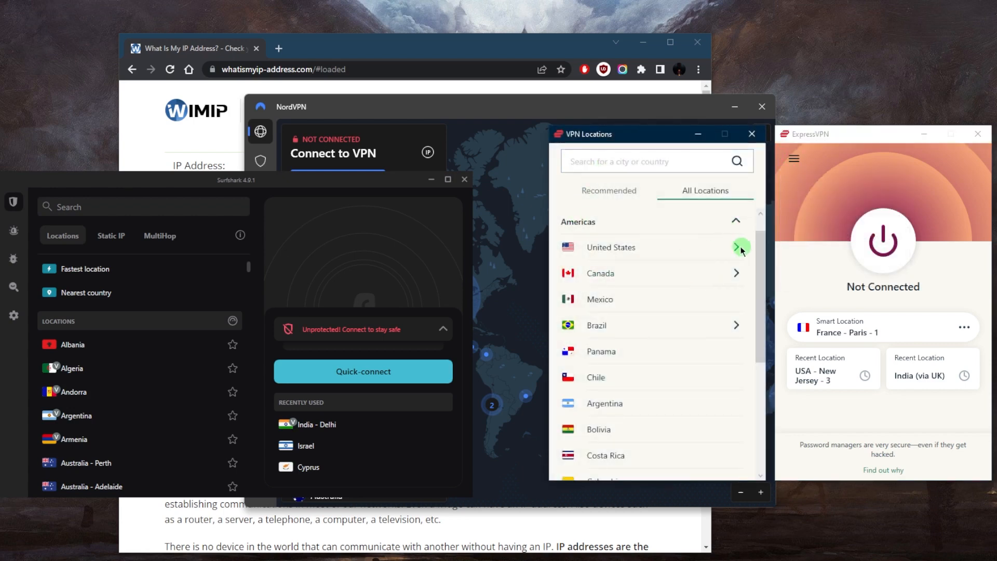
Connect ExpressVPN to the USA - Dallas server in place of France.
{"action": "left_click", "coordinate": [740, 247]}
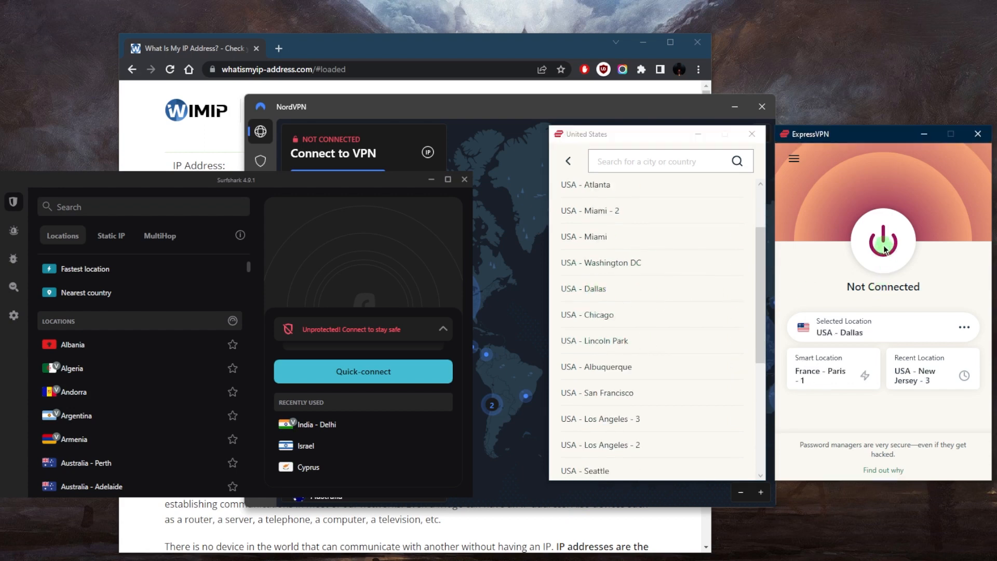
{"action": "left_click", "coordinate": [883, 242]}
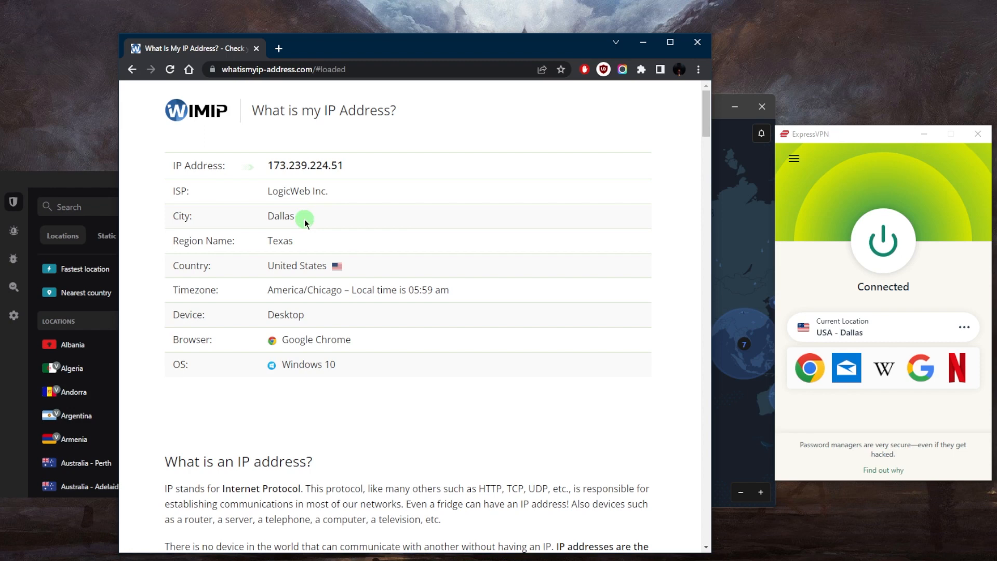
{"action": "mouse_move", "coordinate": [608, 354]}
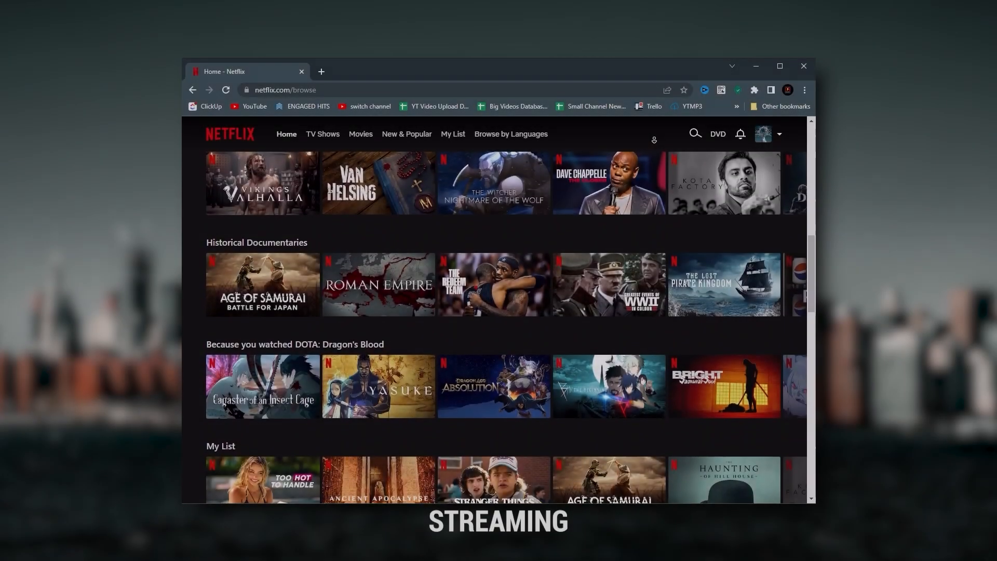
{"action": "scroll", "scroll_direction": "down", "scroll_amount": 3}
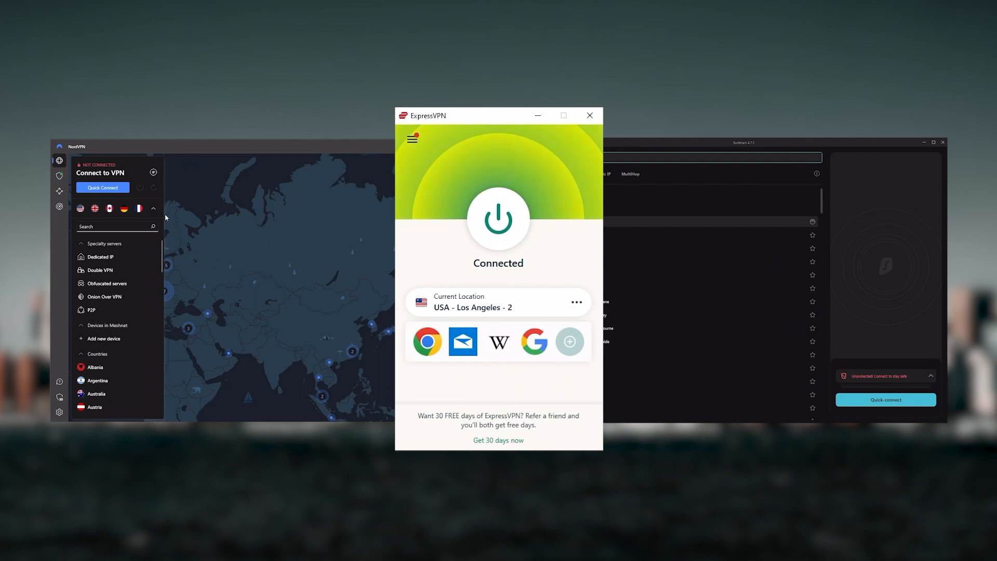
{"action": "left_click", "coordinate": [154, 209]}
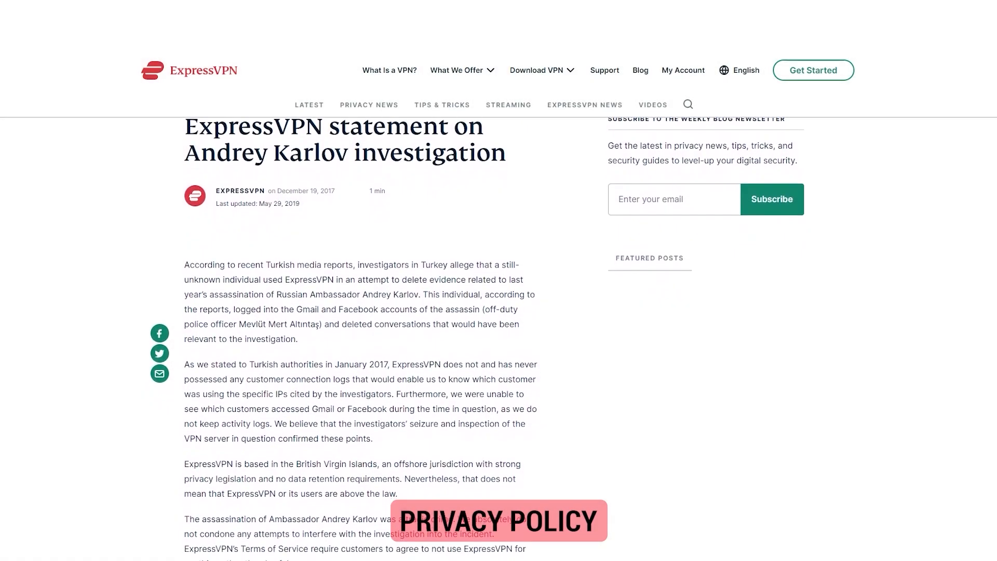
{"action": "scroll", "scroll_direction": "down", "scroll_amount": 3}
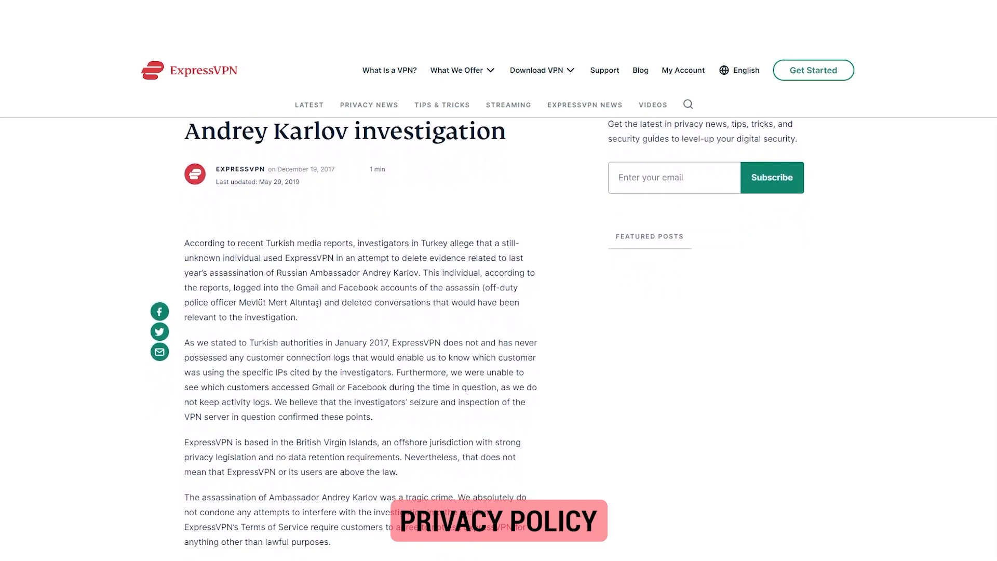
{"action": "scroll", "scroll_direction": "down", "scroll_amount": 3}
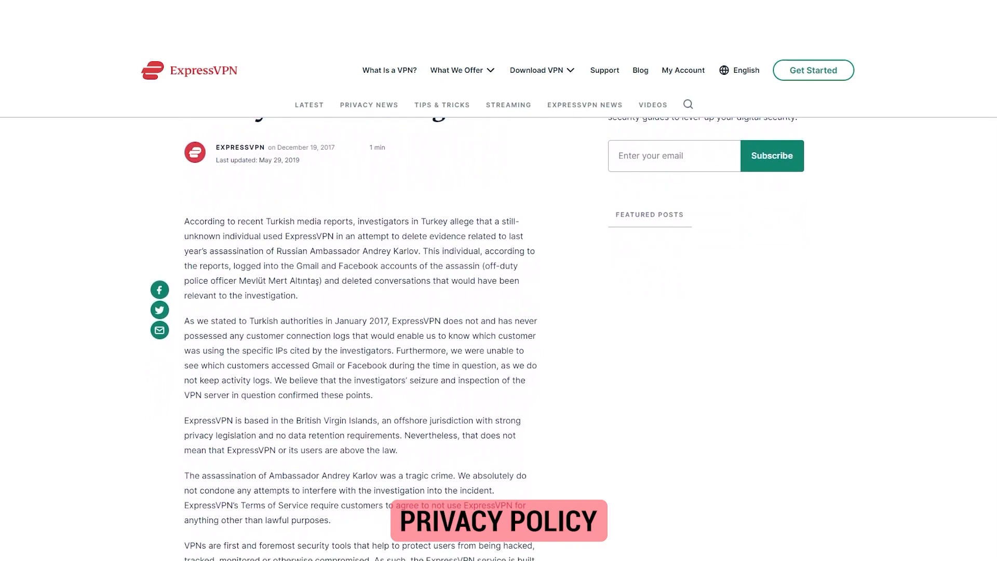
{"action": "scroll", "scroll_direction": "down", "scroll_amount": 3}
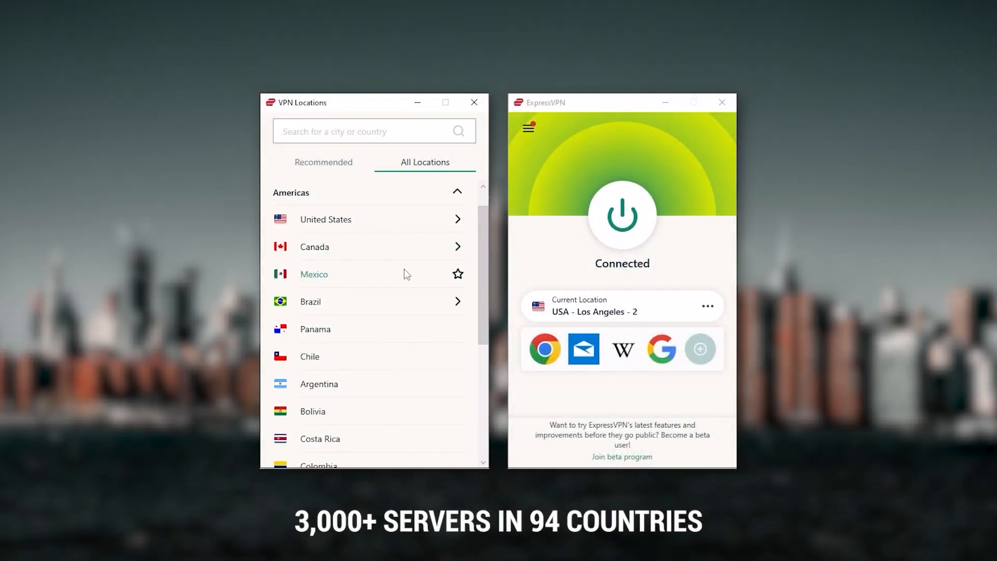
{"action": "scroll", "scroll_direction": "down", "scroll_amount": 3}
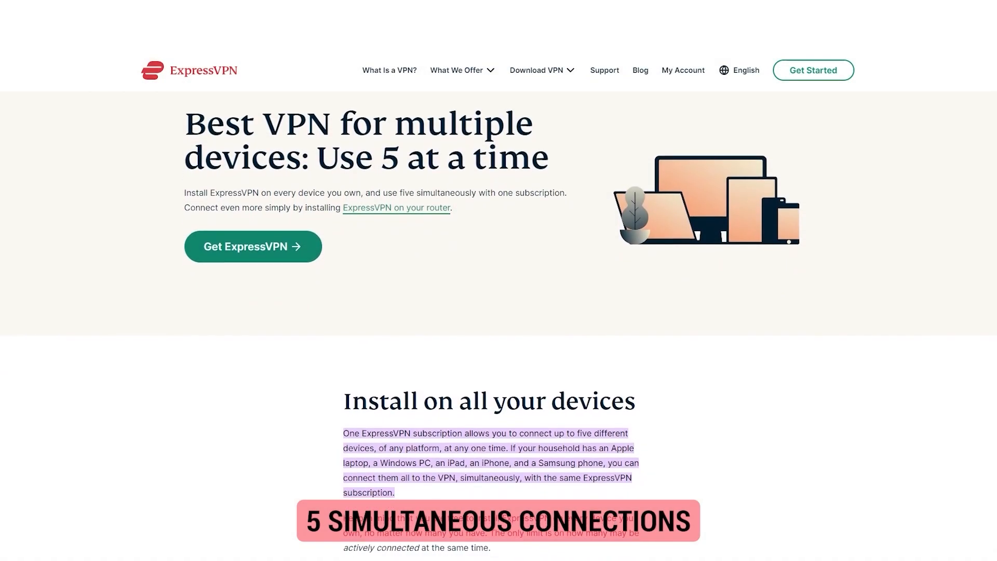
{"action": "scroll", "scroll_direction": "down", "scroll_amount": 3}
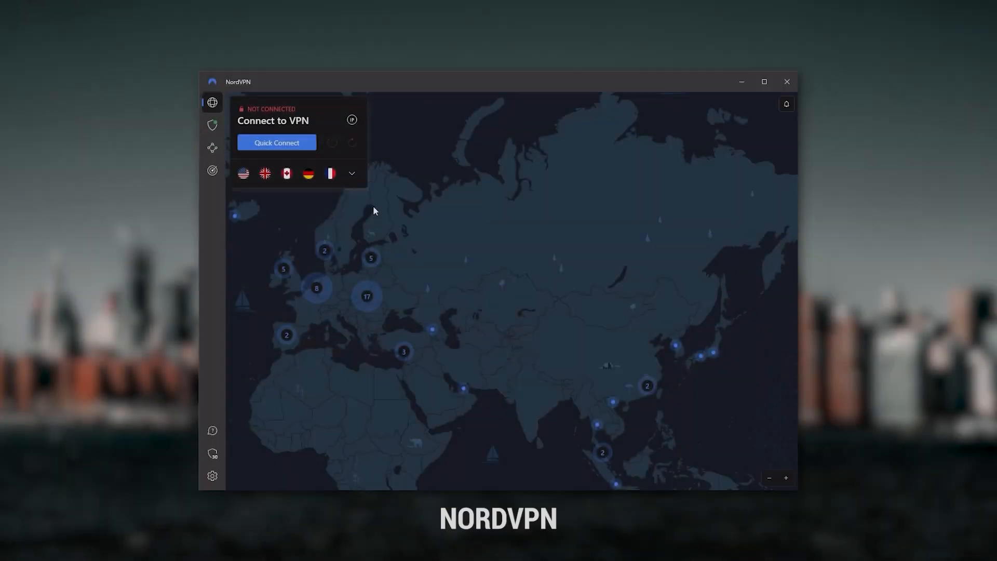
{"action": "left_click", "coordinate": [351, 173]}
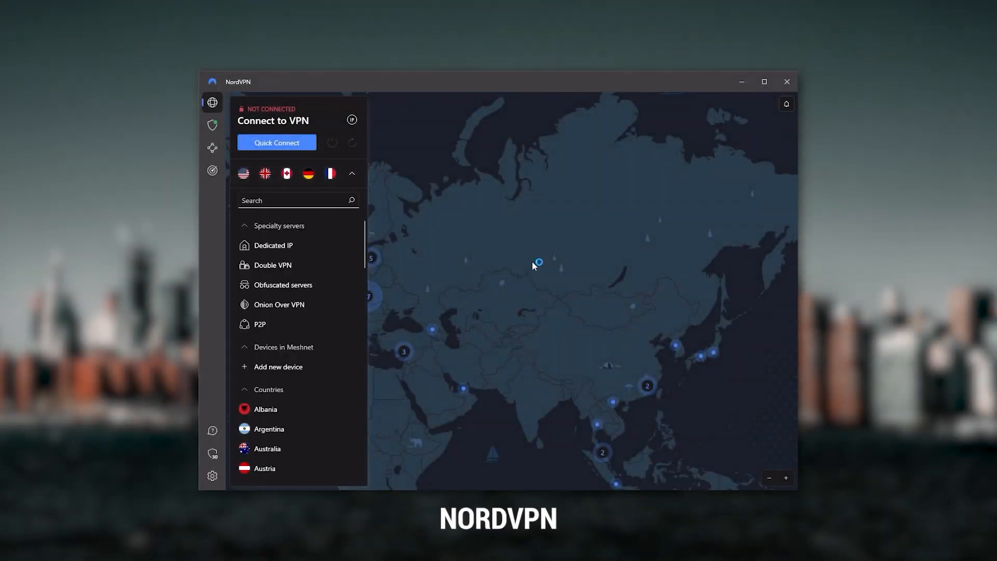
{"action": "left_click", "coordinate": [351, 173]}
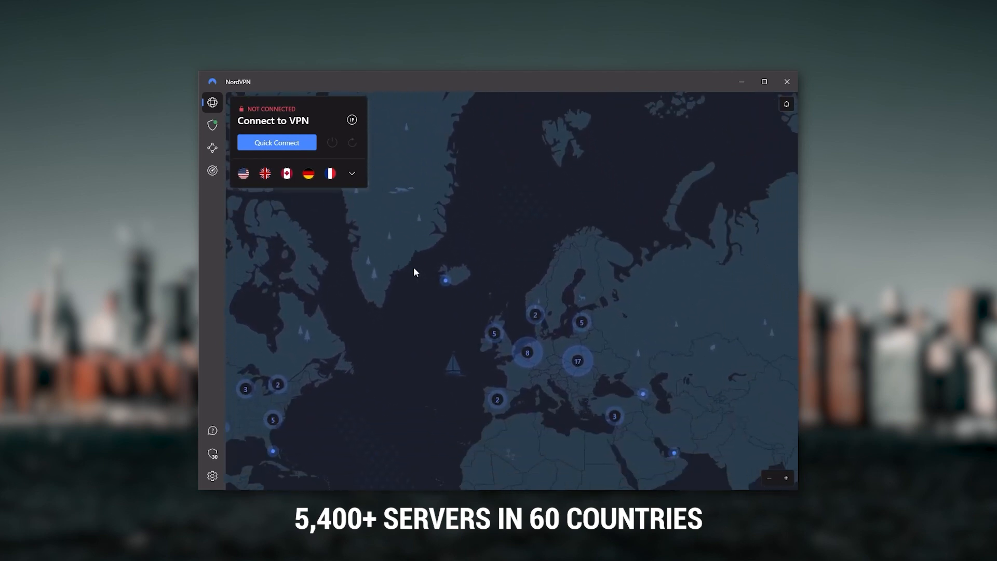
{"action": "left_click", "coordinate": [212, 125]}
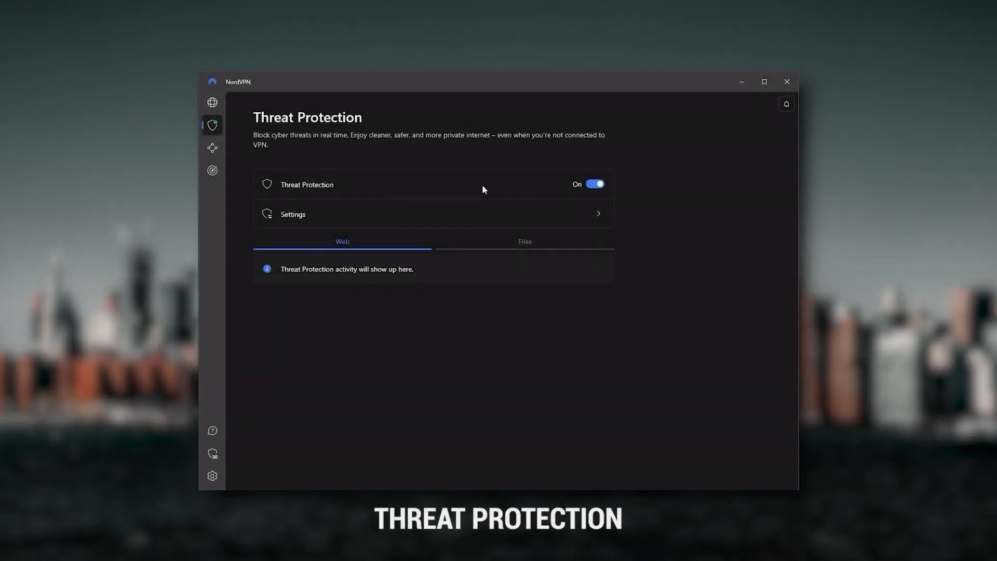
{"action": "mouse_move", "coordinate": [416, 194]}
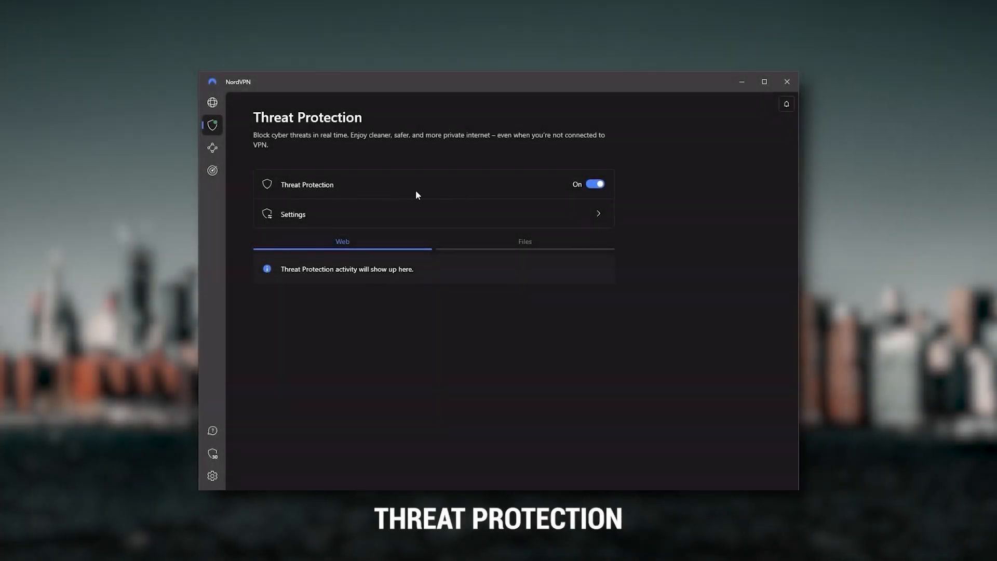
{"action": "left_click", "coordinate": [432, 214]}
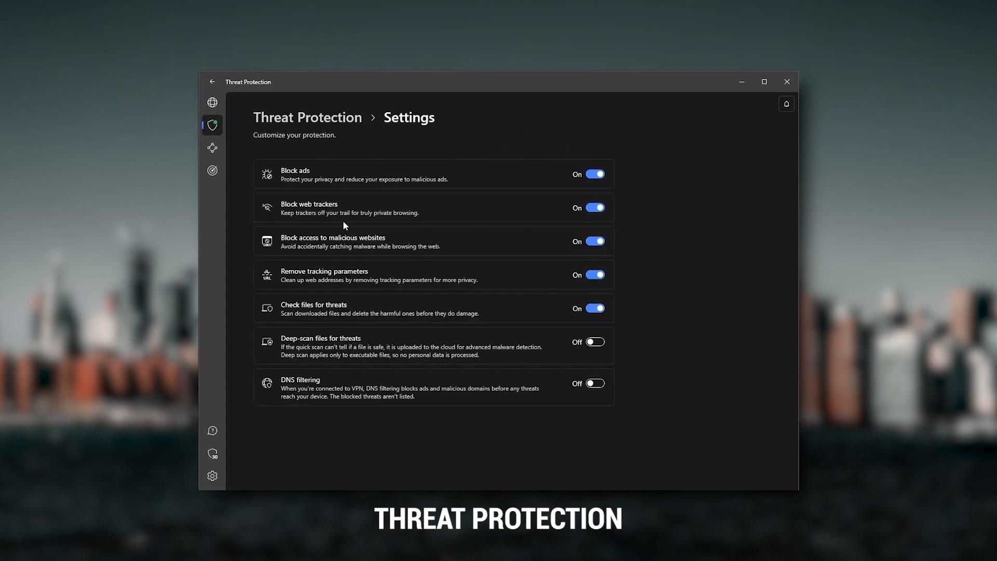
{"action": "mouse_move", "coordinate": [466, 180]}
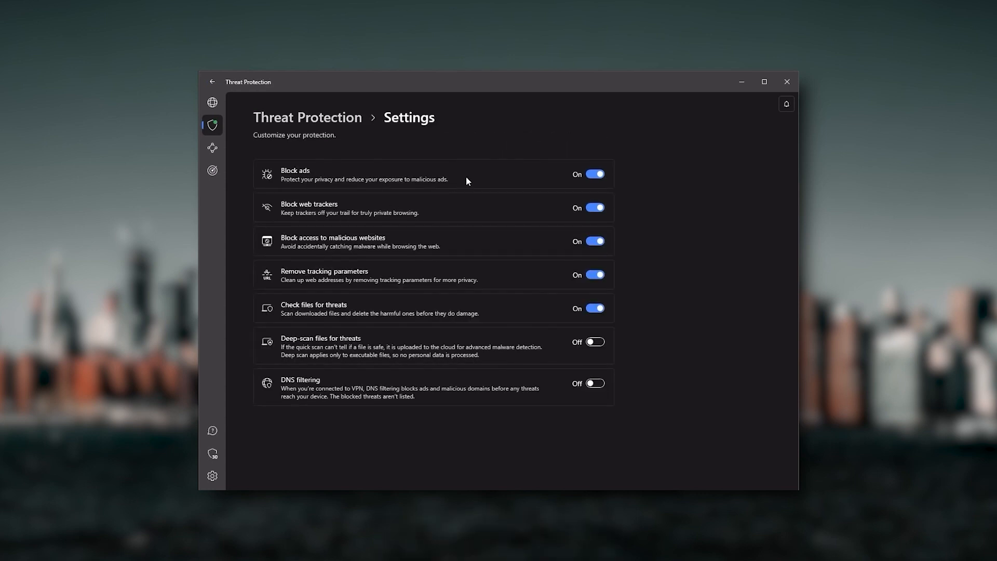
{"action": "mouse_move", "coordinate": [348, 247]}
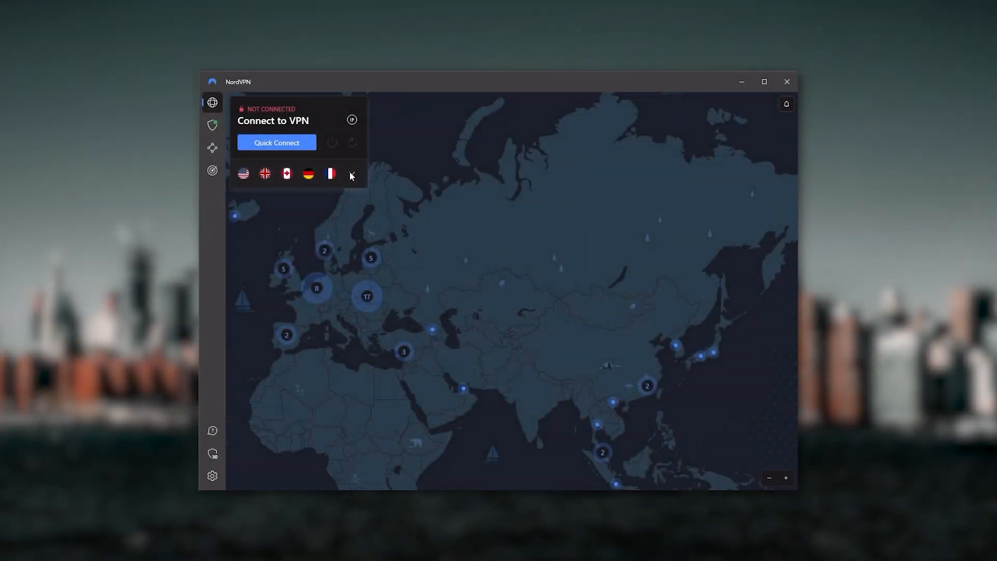
Expand NordVPN's full list of specialty servers, Meshnet devices and countries.
{"action": "left_click", "coordinate": [351, 174]}
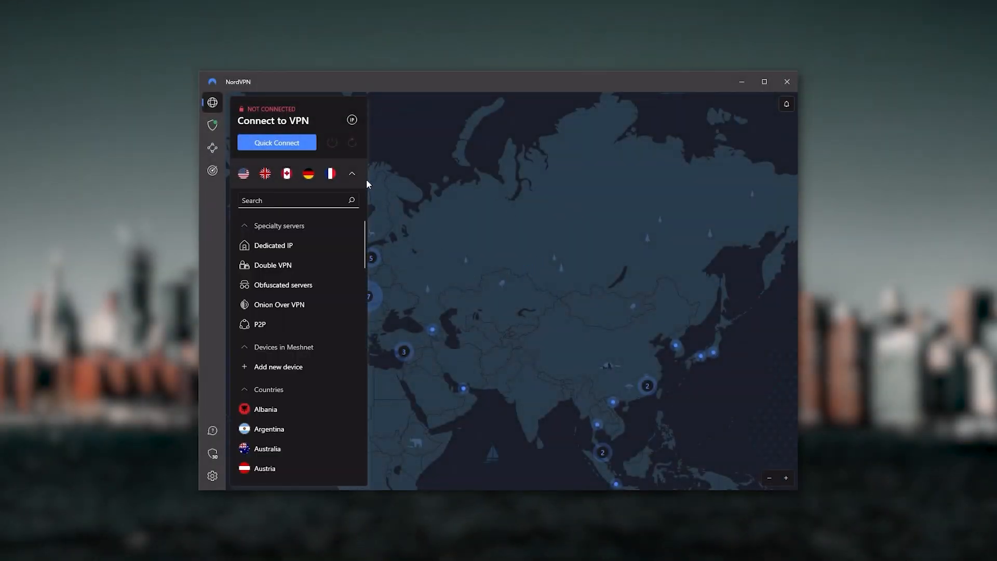
{"action": "left_click", "coordinate": [352, 173]}
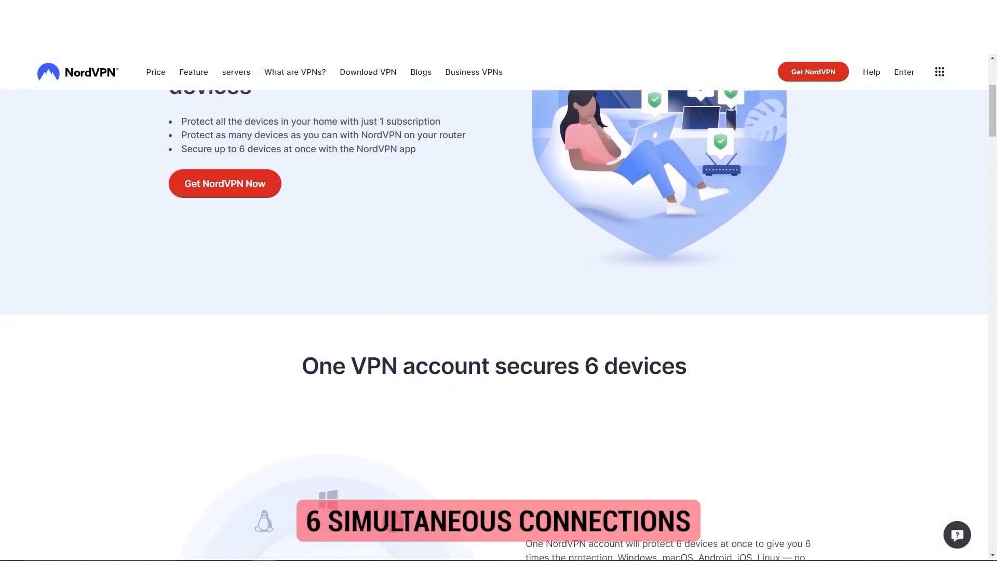
Scroll the NordVPN website to the 'One VPN account secures 6 devices' section.
{"action": "scroll", "scroll_direction": "down", "scroll_amount": 3}
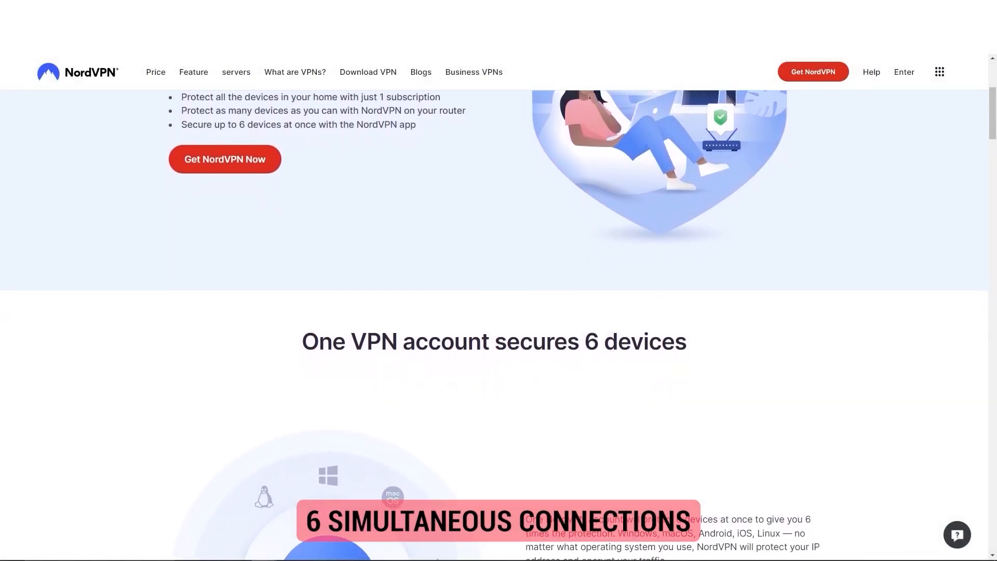
{"action": "scroll", "scroll_direction": "down", "scroll_amount": 3}
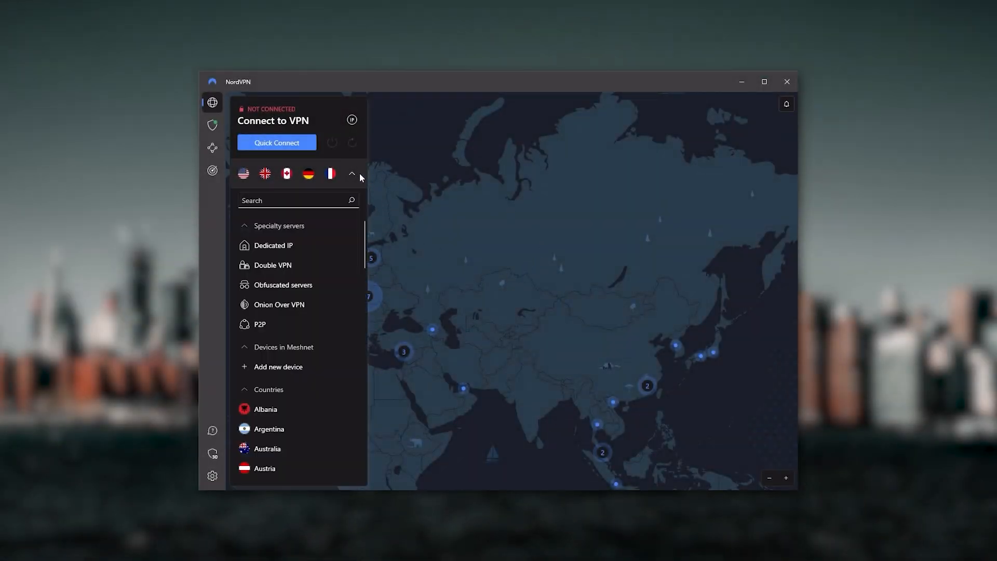
Switch to the Surfshark app's Locations list, starting from Argentina.
{"action": "left_click", "coordinate": [351, 173]}
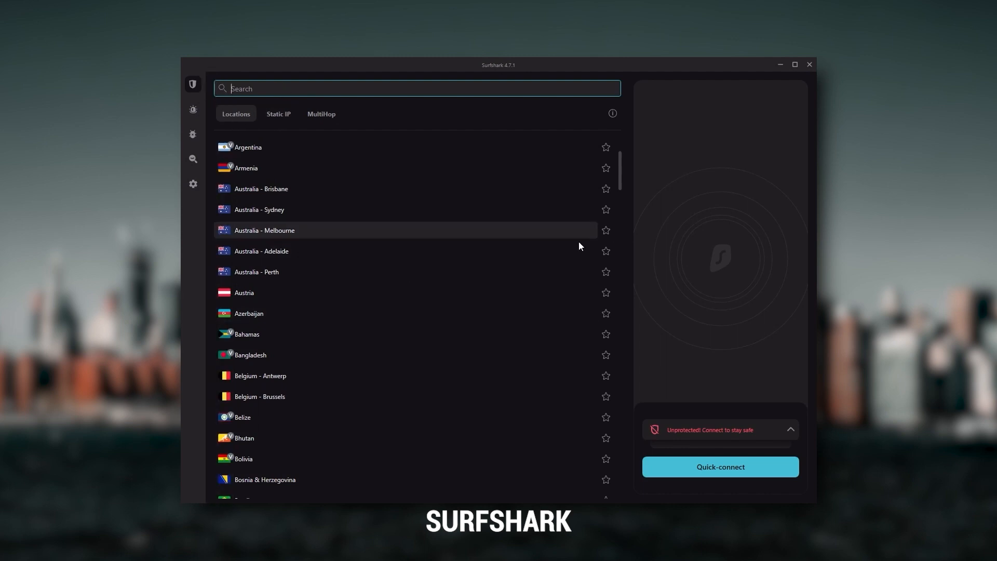
{"action": "mouse_move", "coordinate": [555, 344]}
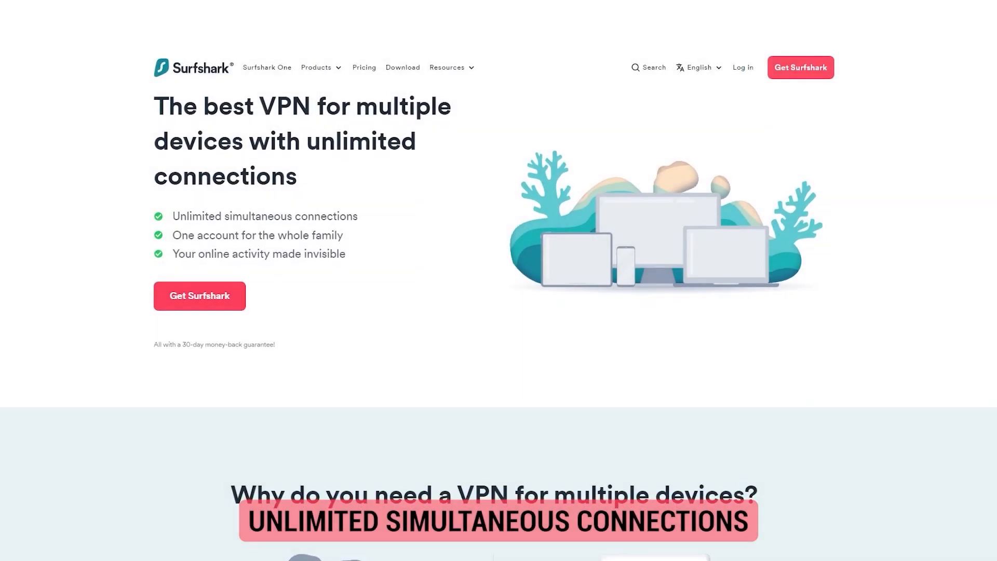
Scroll the Surfshark multiple-devices page toward 'Why do you need a VPN for multiple devices?'.
{"action": "scroll", "scroll_direction": "down", "scroll_amount": 3}
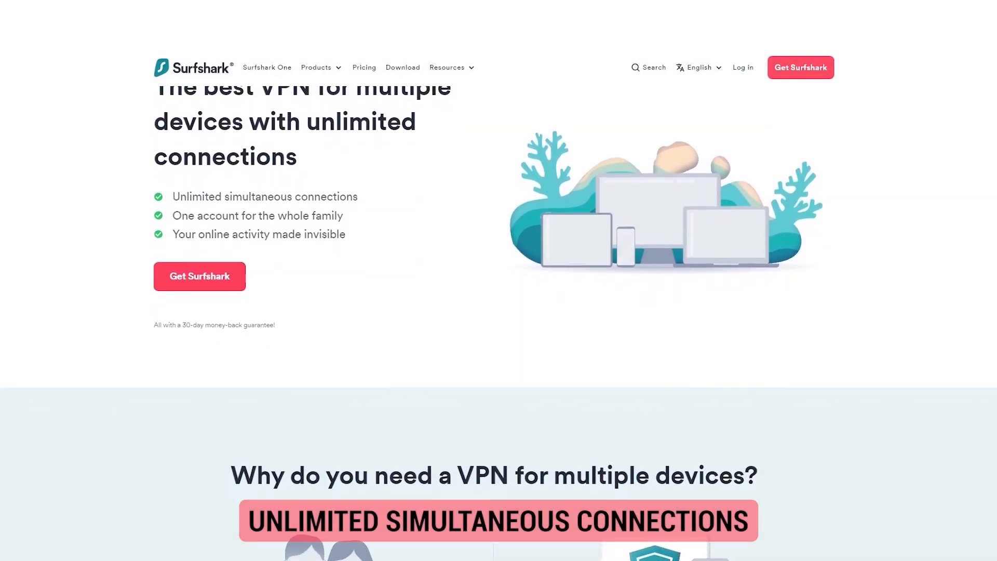
{"action": "scroll", "scroll_direction": "down", "scroll_amount": 3}
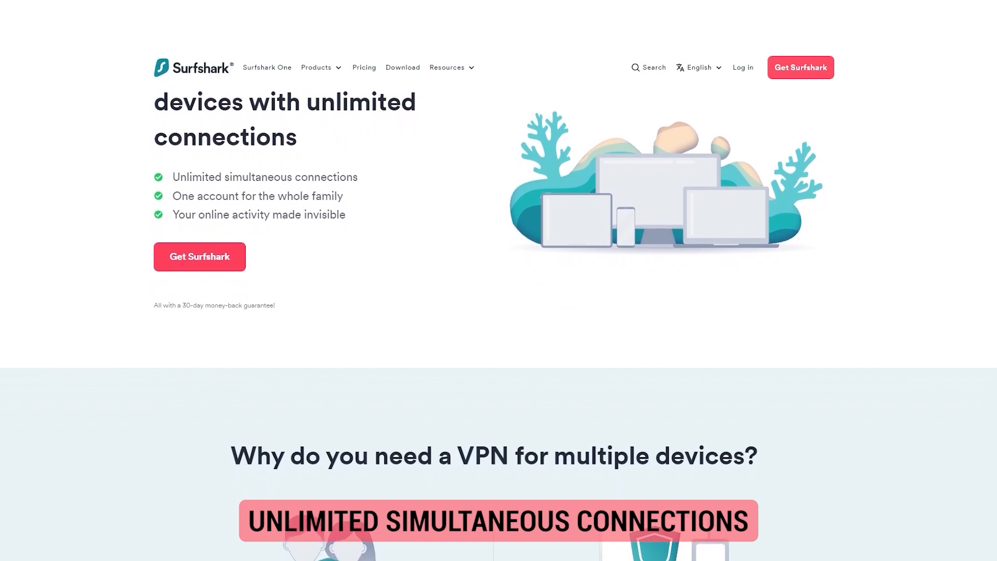
{"action": "scroll", "scroll_direction": "down", "scroll_amount": 3}
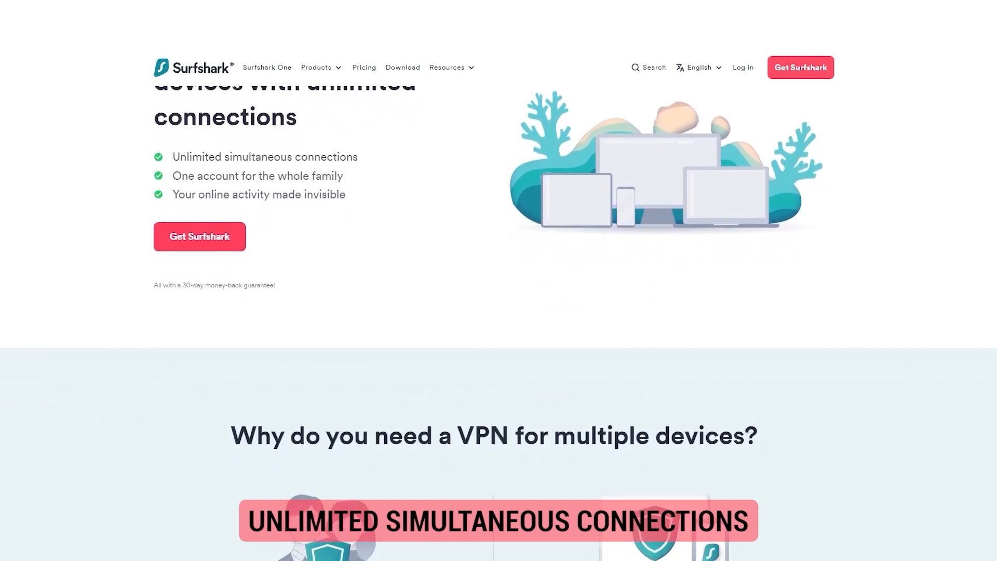
{"action": "scroll", "scroll_direction": "down", "scroll_amount": 3}
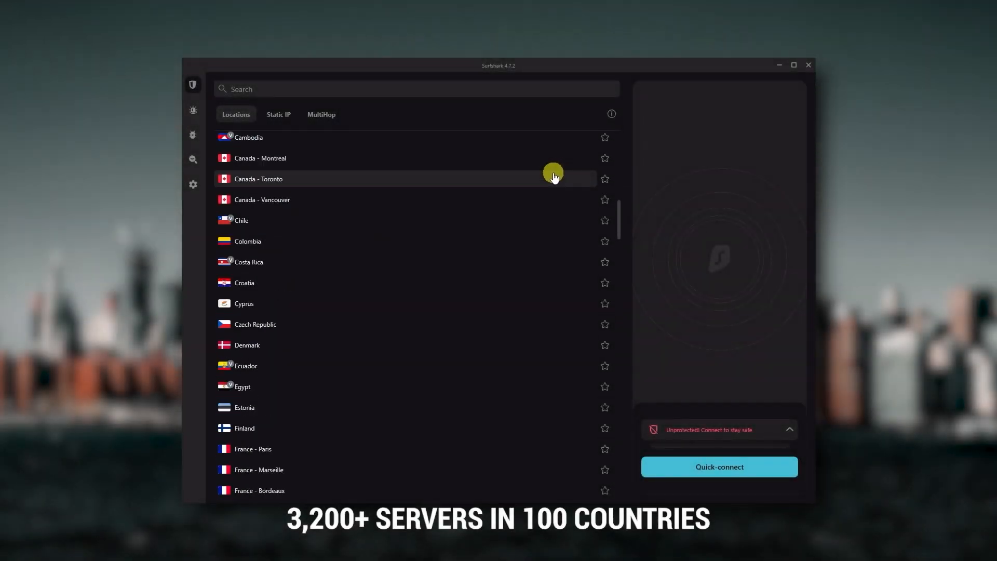
Scroll Surfshark's Locations list down through Cambodia and Canada to France.
{"action": "scroll", "scroll_direction": "down", "scroll_amount": 3}
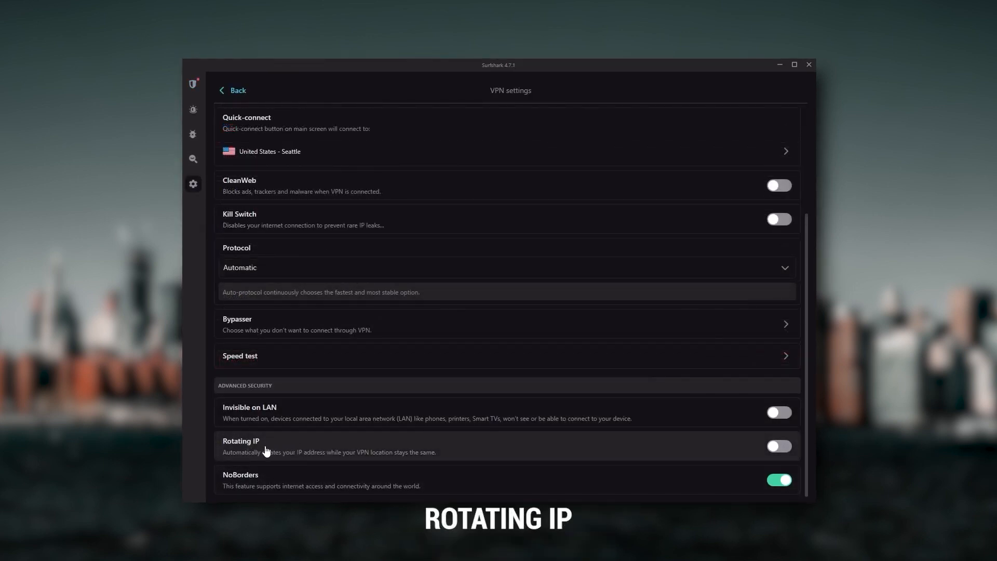
{"action": "mouse_move", "coordinate": [356, 456]}
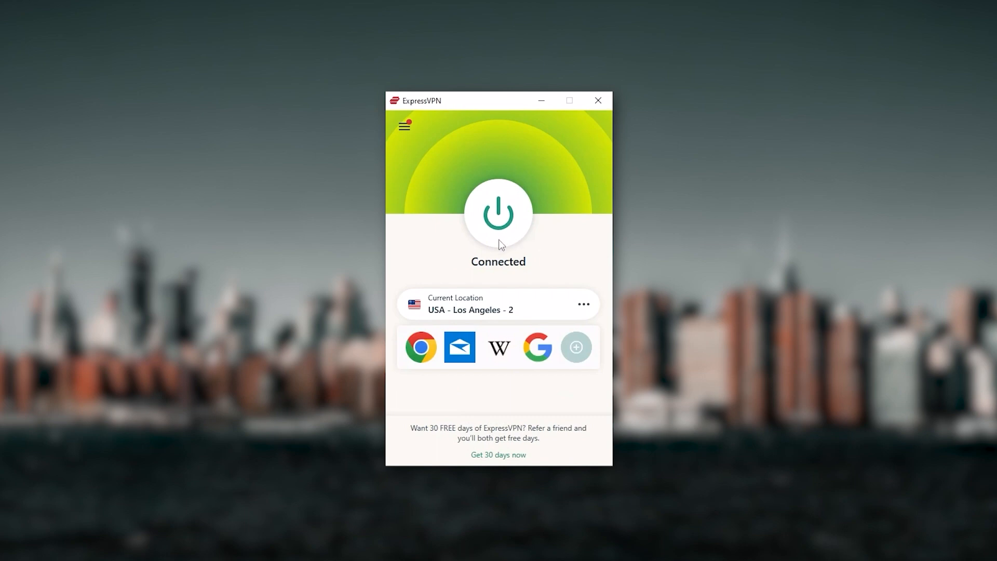
{"action": "mouse_move", "coordinate": [527, 277]}
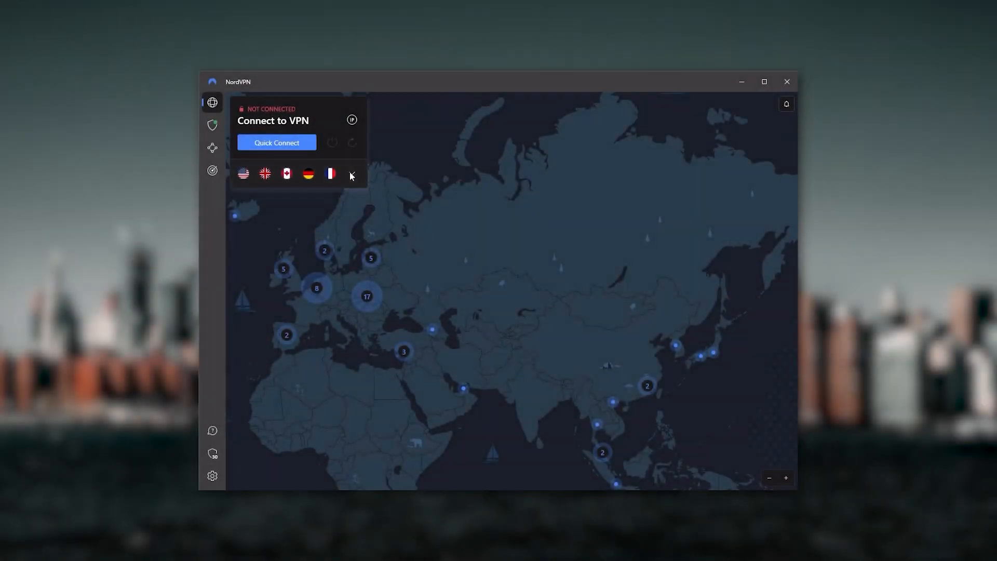
Collapse NordVPN's server list and drag the map east to center on Asia.
{"action": "left_click", "coordinate": [351, 173]}
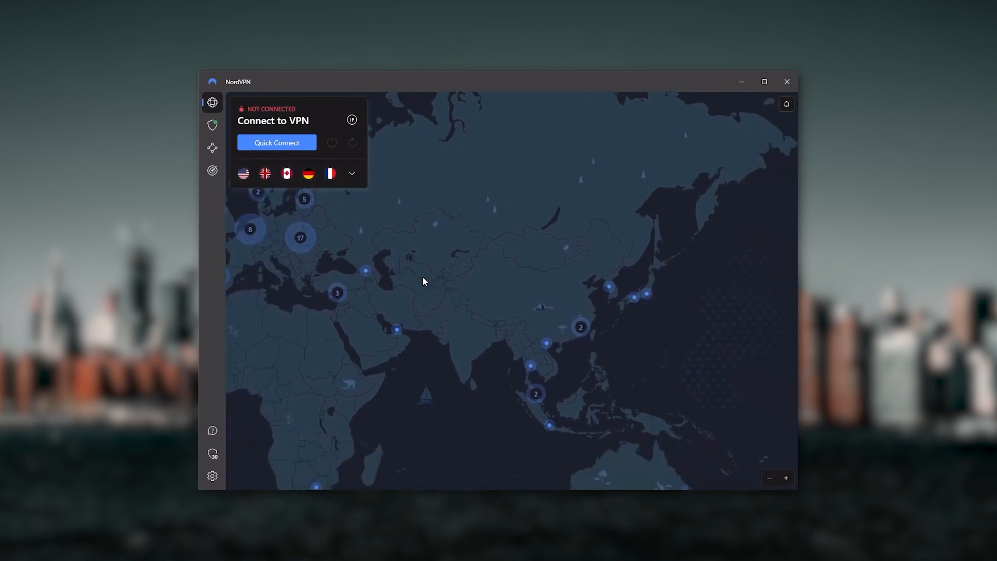
{"action": "left_click_drag", "start_coordinate": [422, 282], "coordinate": [613, 239]}
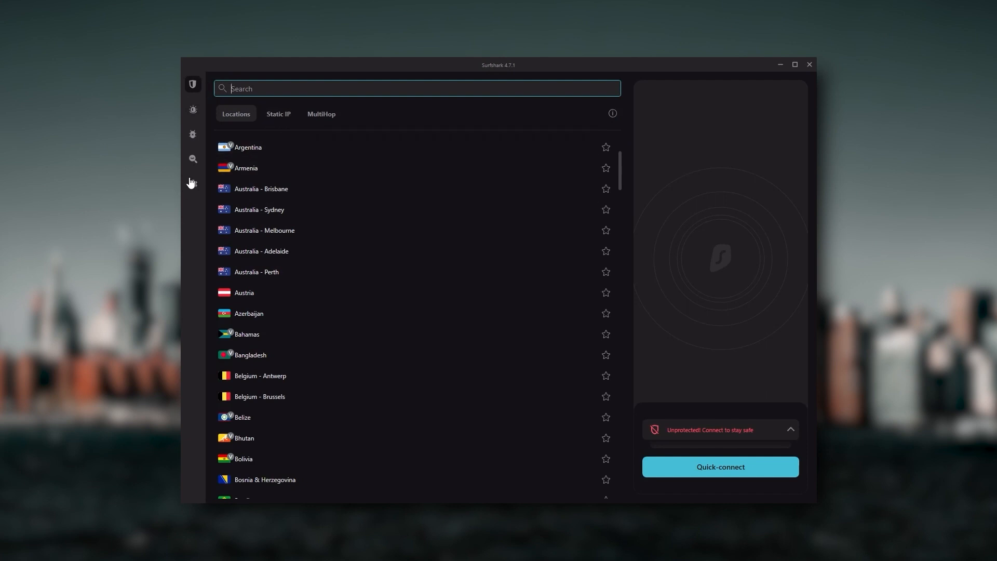
{"action": "mouse_move", "coordinate": [340, 225]}
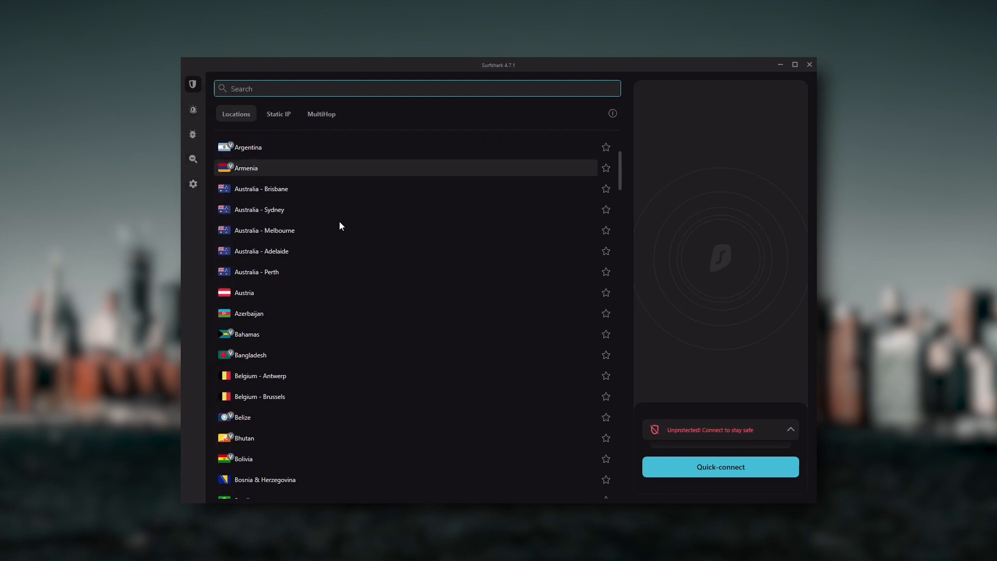
{"action": "mouse_move", "coordinate": [553, 344]}
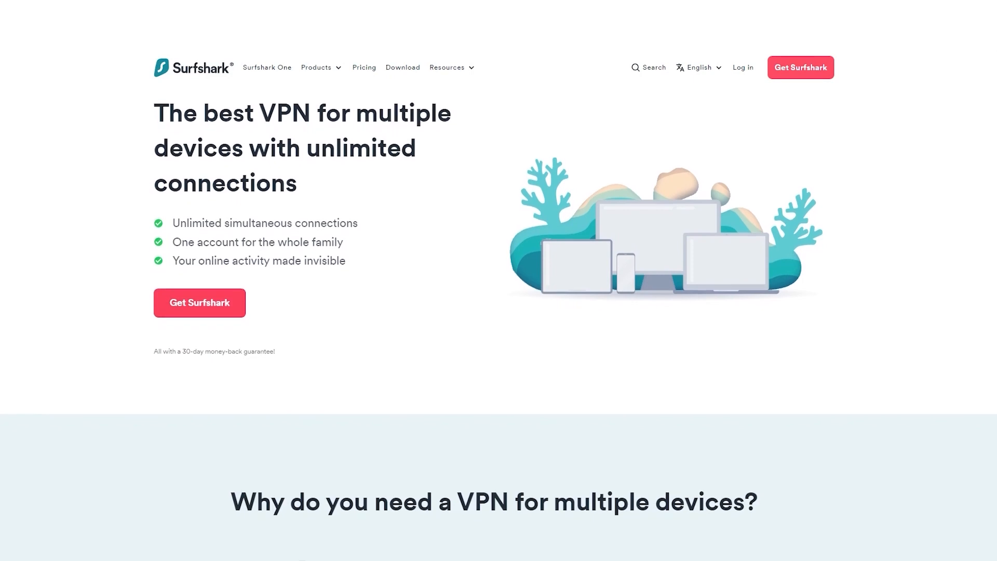
Scroll the Surfshark best-VPN-for-multiple-devices page showing unlimited connections.
{"action": "scroll", "scroll_direction": "down", "scroll_amount": 3}
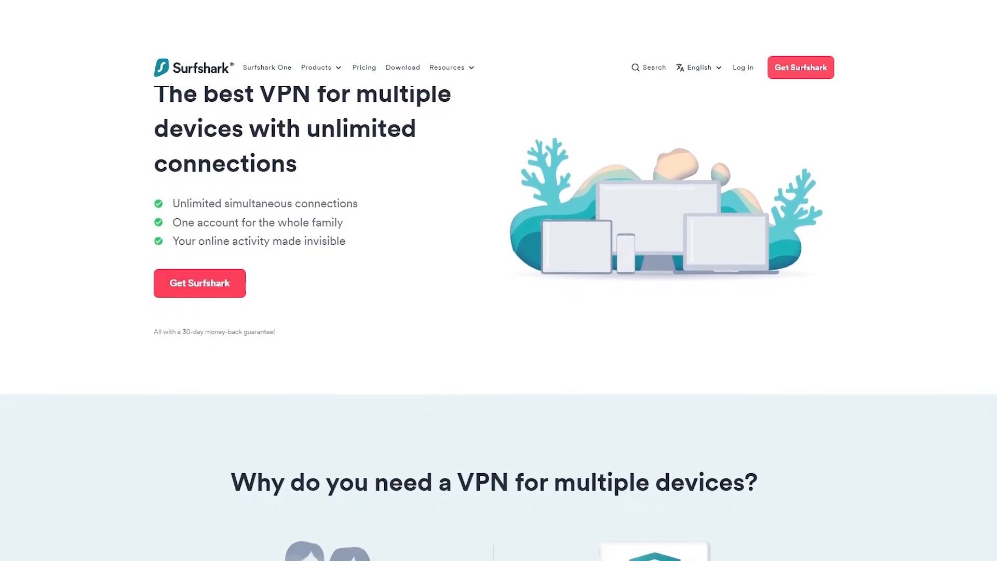
{"action": "scroll", "scroll_direction": "down", "scroll_amount": 3}
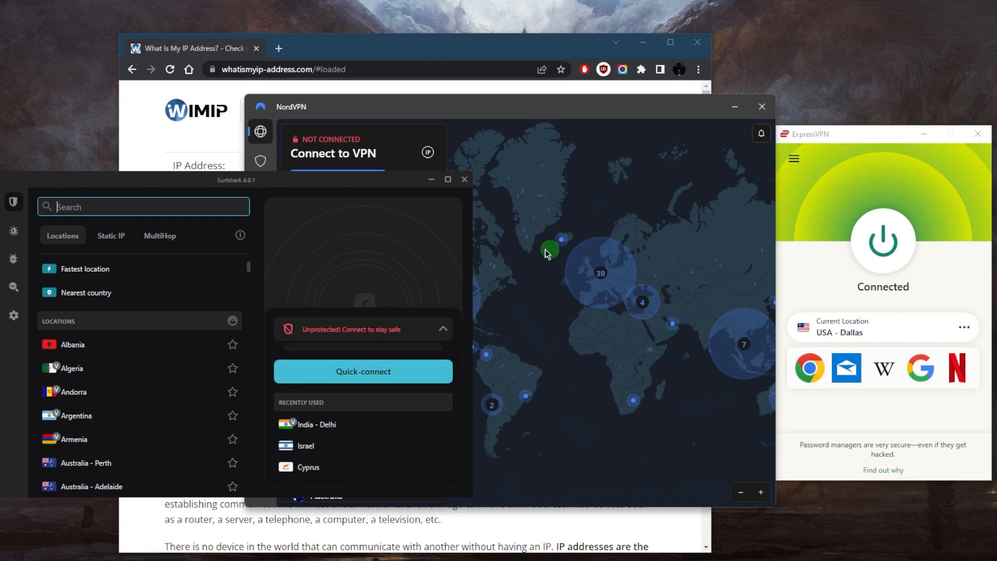
{"action": "mouse_move", "coordinate": [673, 209]}
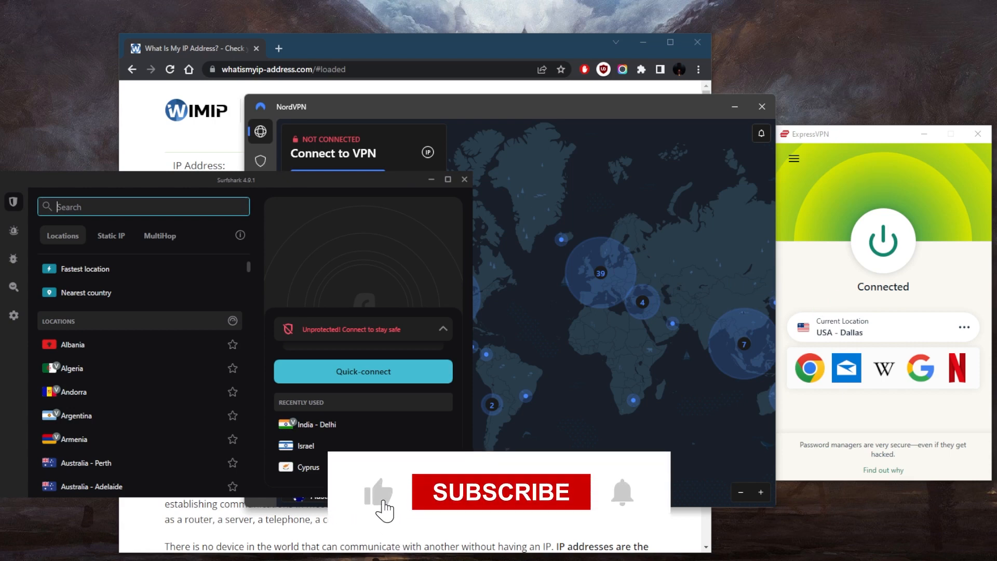
Arrange Surfshark, NordVPN and ExpressVPN windows side by side, ExpressVPN on USA - Dallas.
{"action": "left_click", "coordinate": [501, 491]}
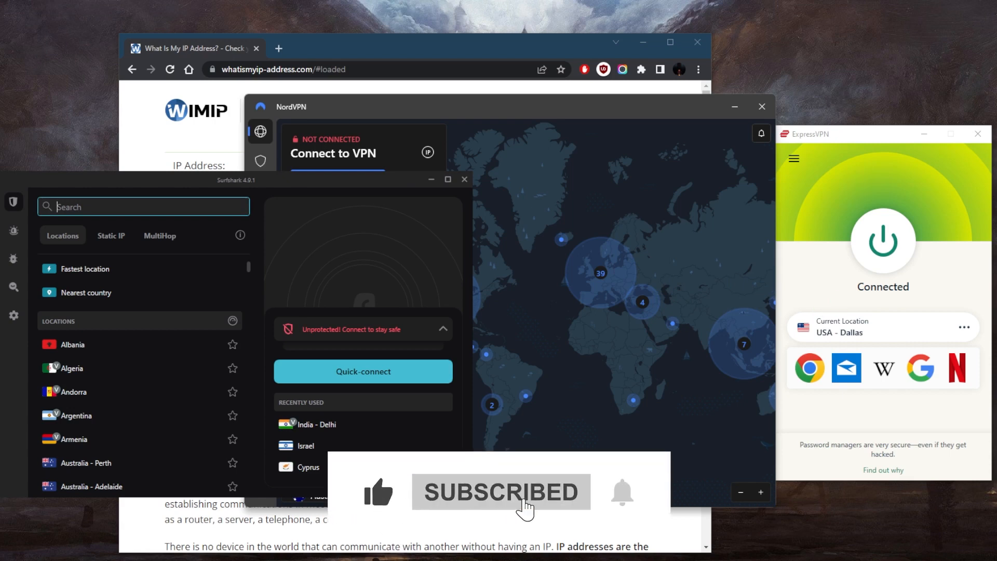